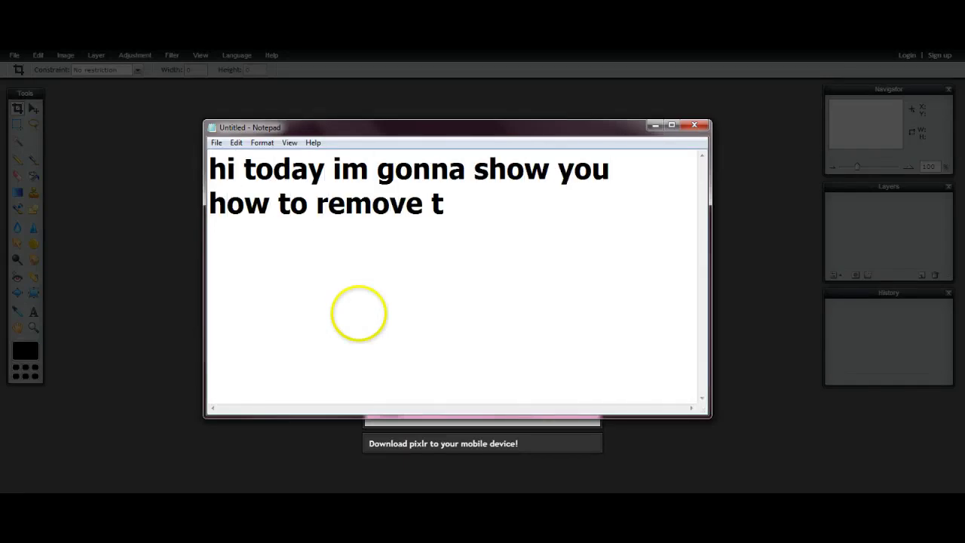
- Write the intro: removing the background from an image using pixlr, a free photoshop-like website
{"action": "type", "text": "he background from"}
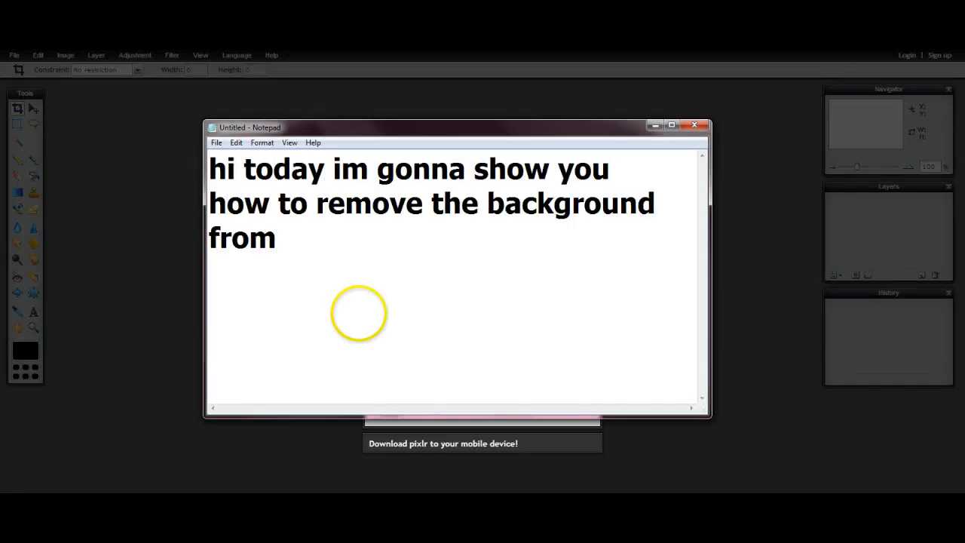
{"action": "type", "text": "an image using pixlr!"}
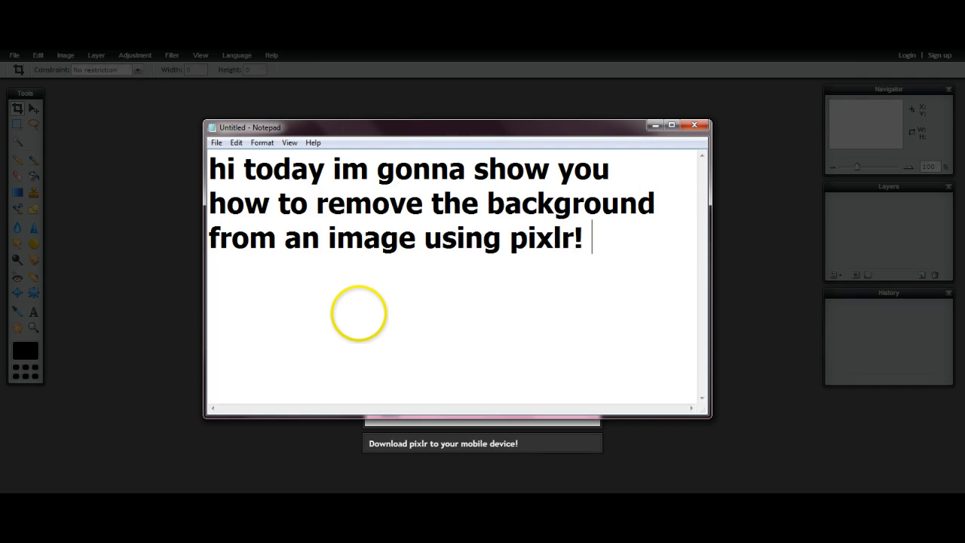
{"action": "type", "text": "pixlr is kind of like"}
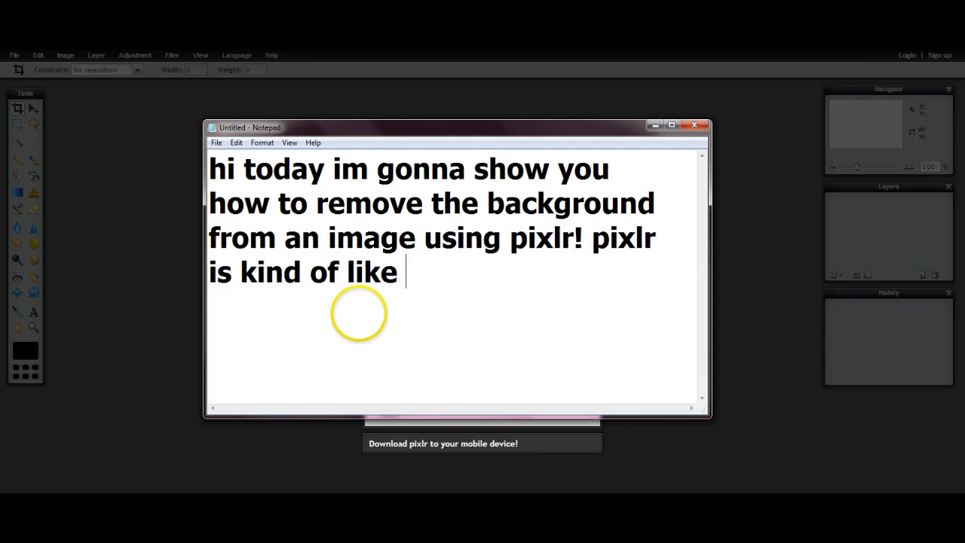
{"action": "type", "text": "photoshop but is a"}
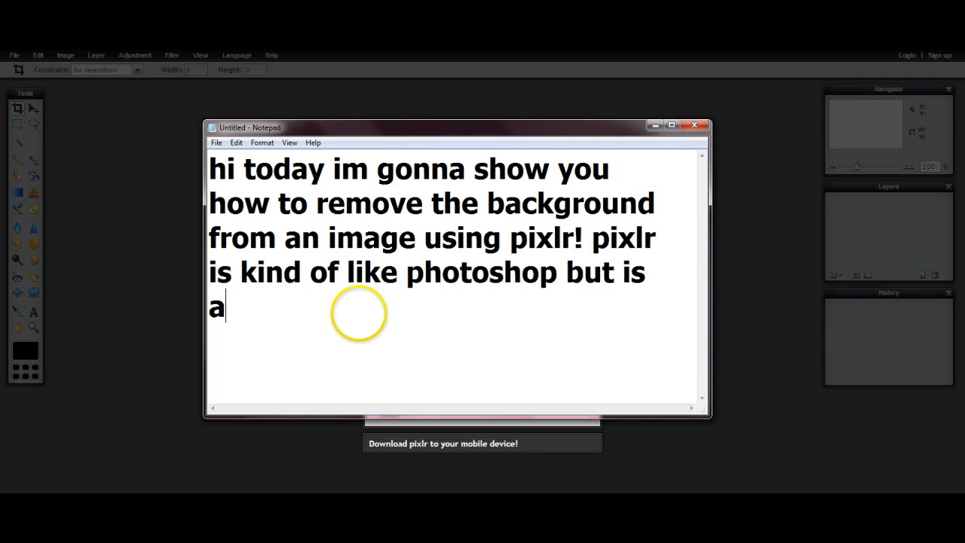
{"action": "type", "text": "free website (no download). ill lin"}
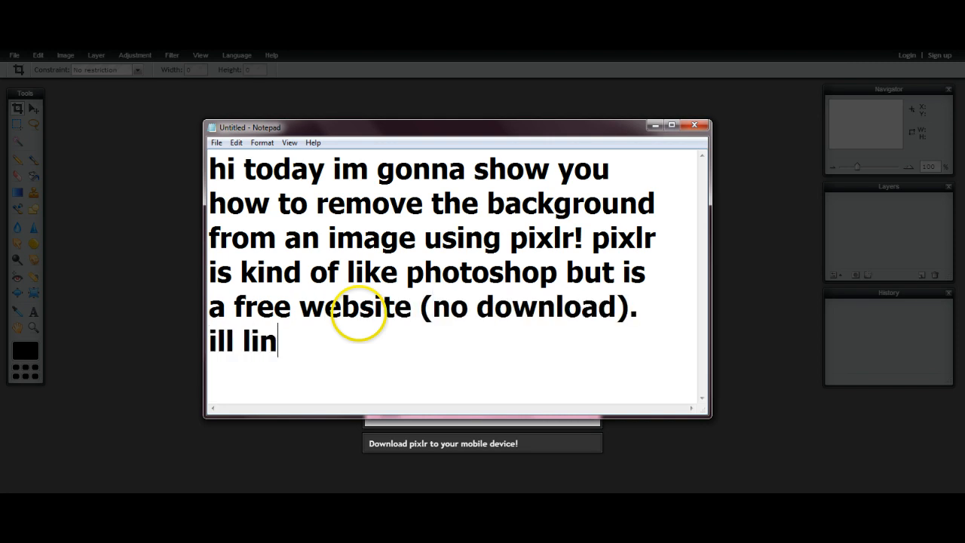
- Replace the intro with the note 'So to start begin by clicking'
{"action": "type", "text": "k it below"}
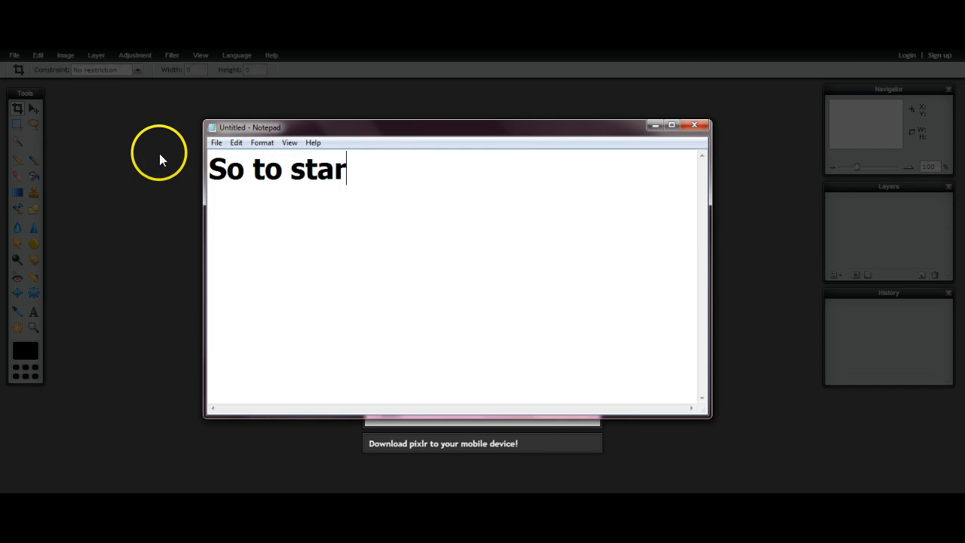
{"action": "type", "text": "t begin by clicking"}
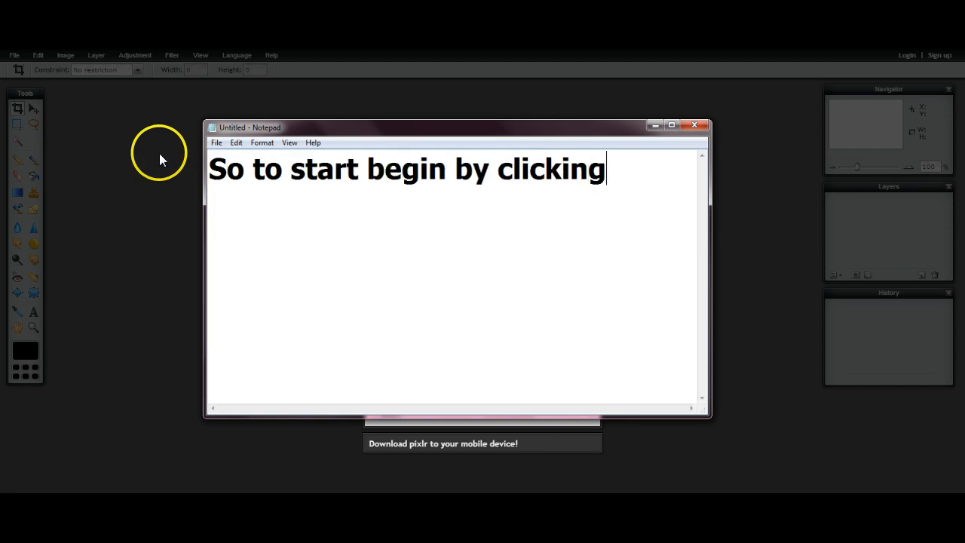
- Create a new 800×600 image with Transparent checked, noting to 'make sure you check transparent'
{"action": "left_click", "coordinate": [14, 54]}
{"action": "type", "text": "Sg"}
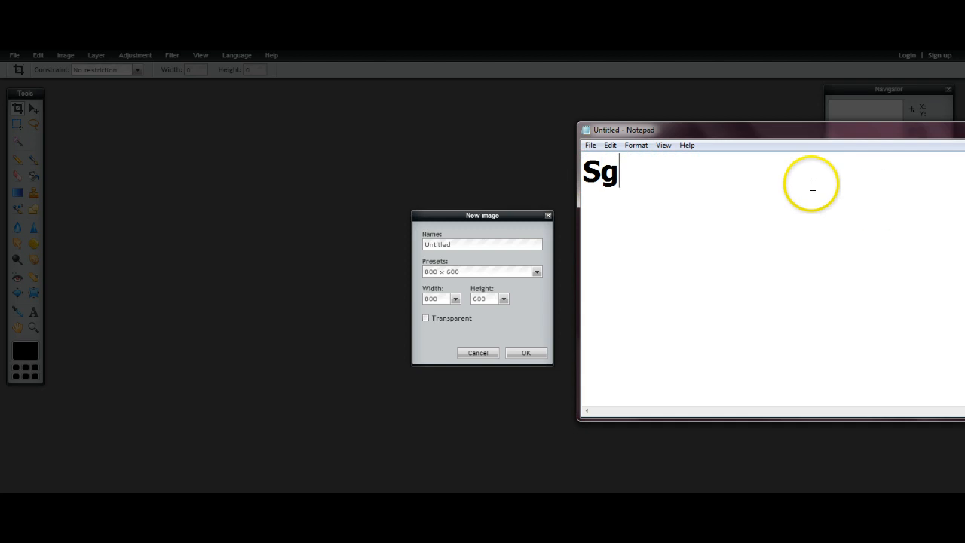
{"action": "type", "text": "When you get here mak"}
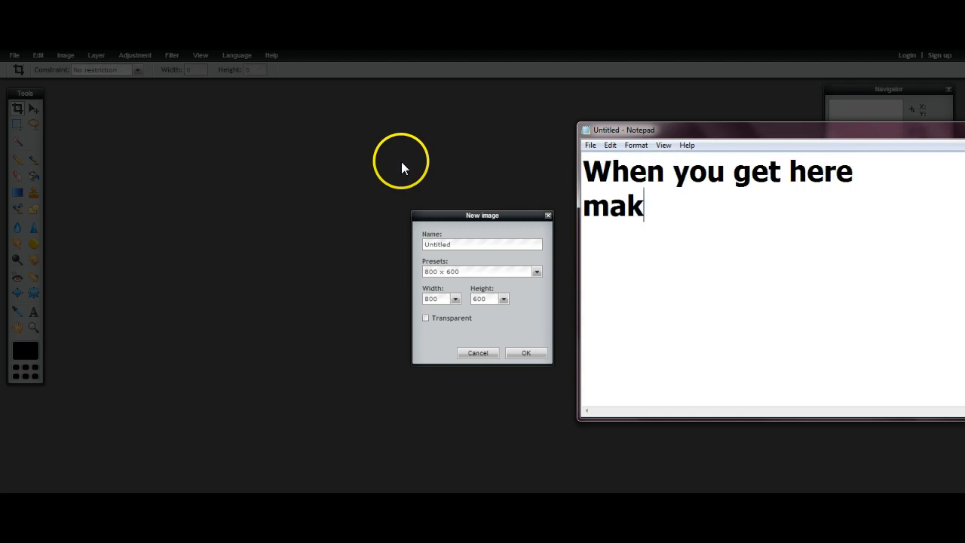
{"action": "type", "text": "e sure you check transparent."}
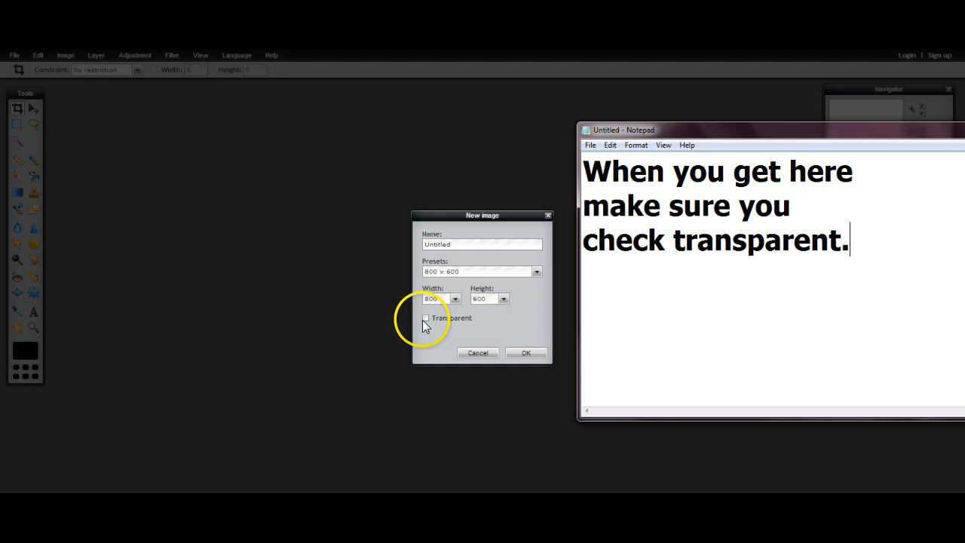
{"action": "left_click", "coordinate": [524, 352]}
{"action": "type", "text": "Next"}
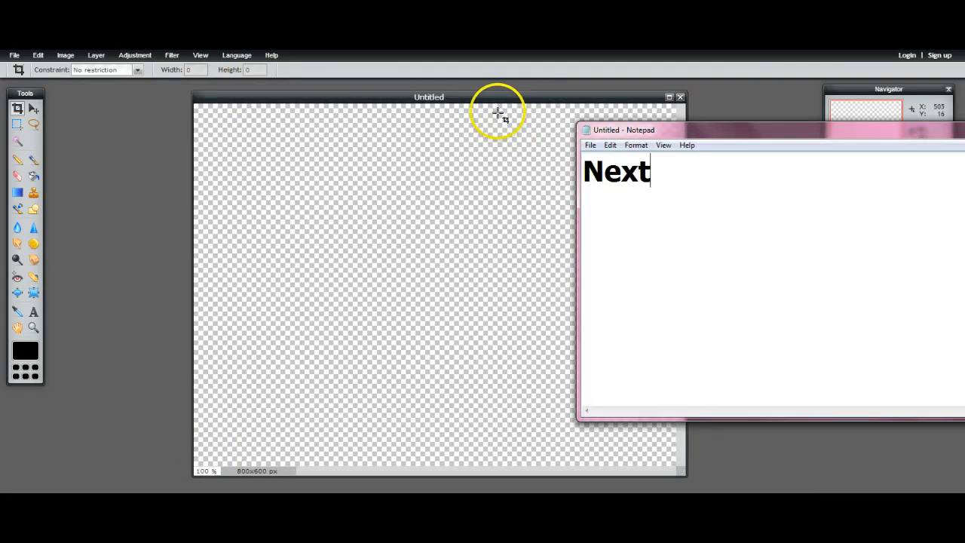
- Write the note 'Next find the picture you want to use.' and 'You want to open the pic'
{"action": "type", "text": "find the picture you want to u"}
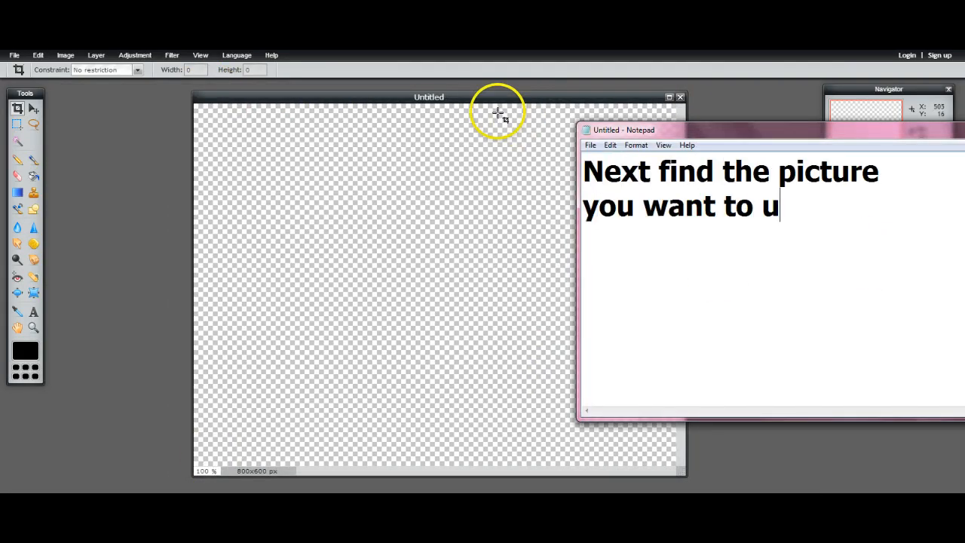
{"action": "type", "text": "se."}
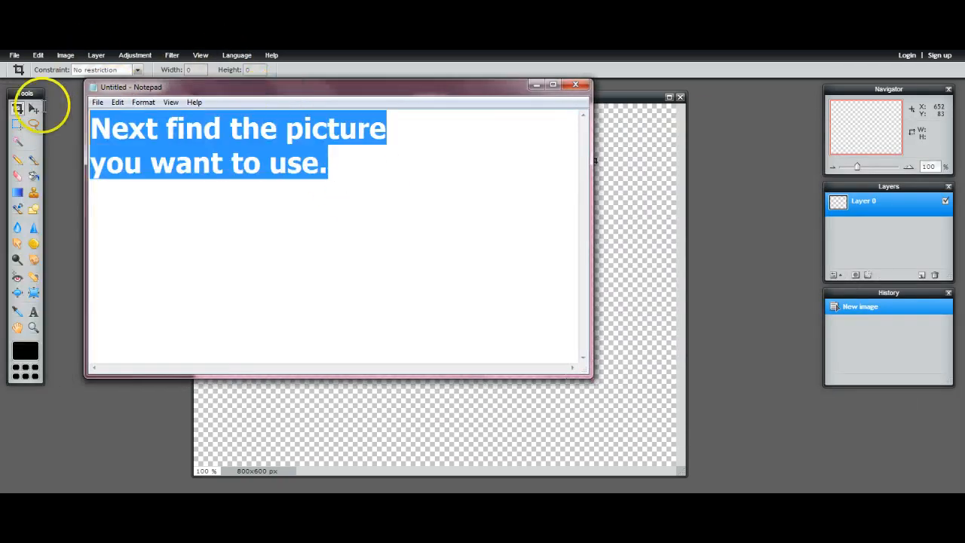
{"action": "type", "text": "You want to open the pic"}
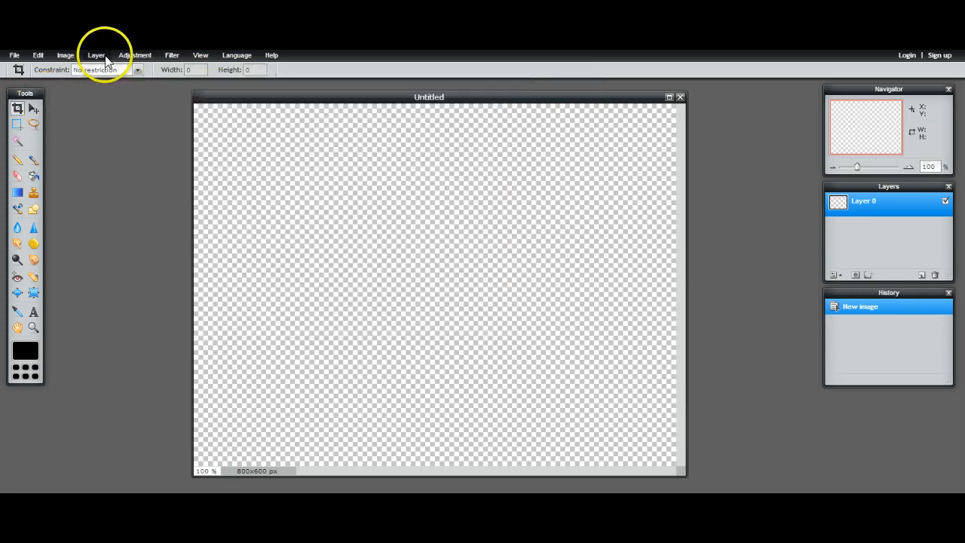
- Bring Capture.PNG onto the canvas via Layer > Open image as layer
{"action": "left_click", "coordinate": [97, 54]}
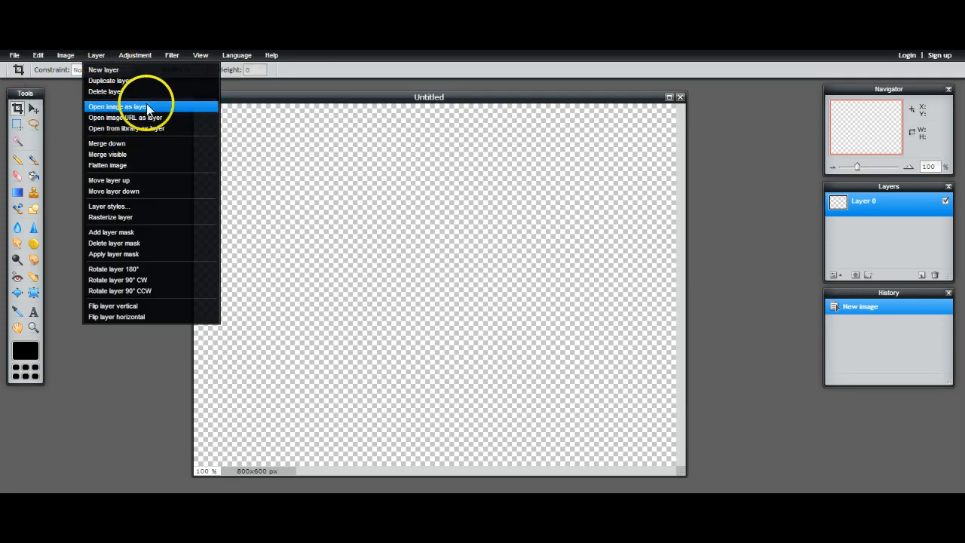
{"action": "left_click", "coordinate": [117, 105]}
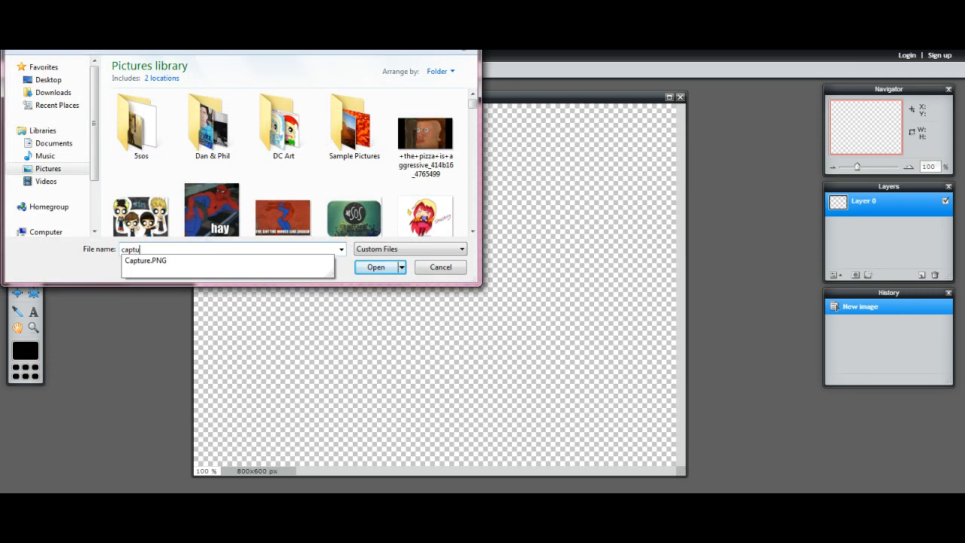
{"action": "left_click", "coordinate": [375, 267]}
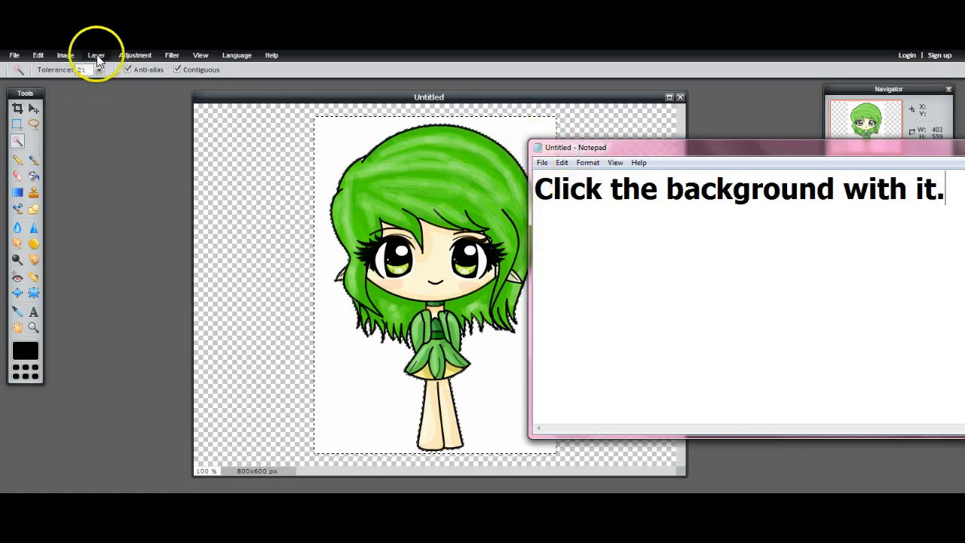
{"action": "left_click", "coordinate": [173, 151]}
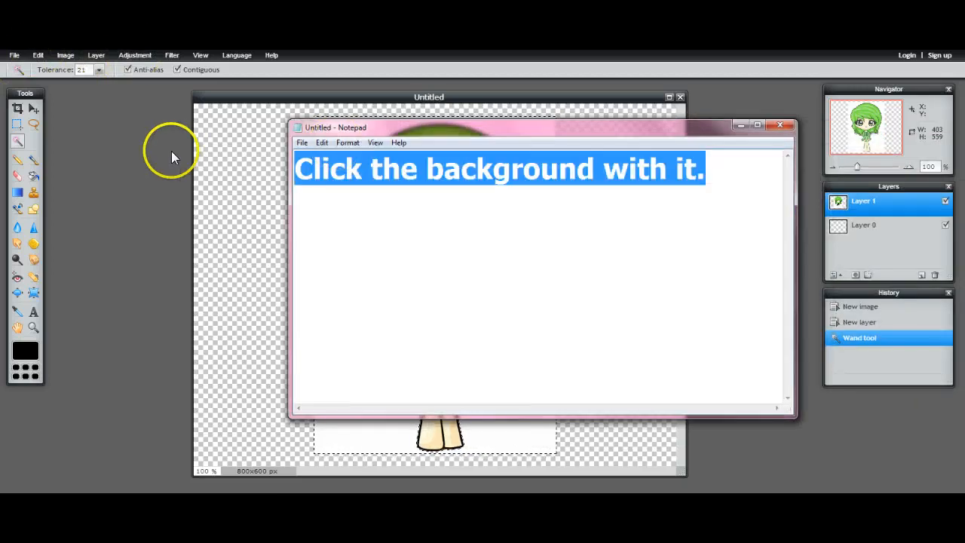
{"action": "type", "text": "After that your going to g"}
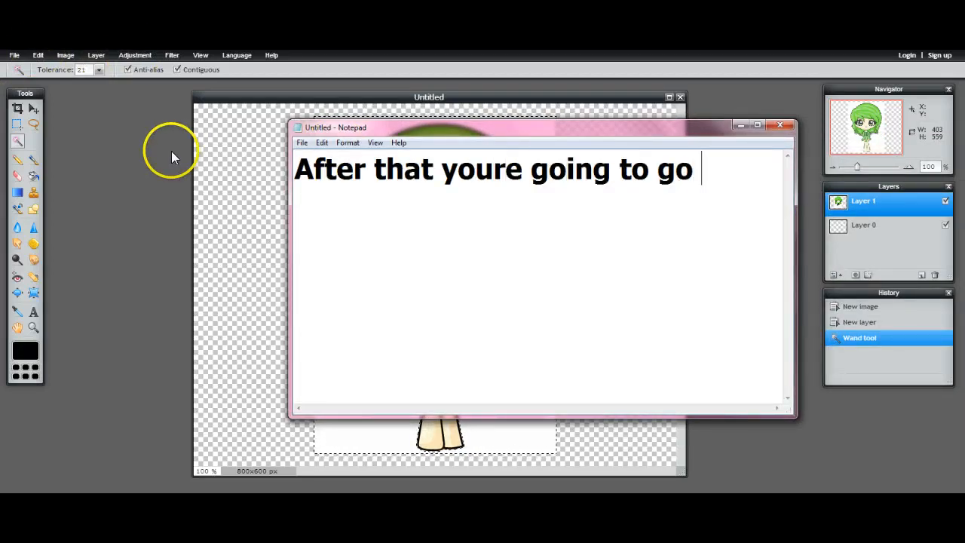
{"action": "type", "text": "over to edit\""}
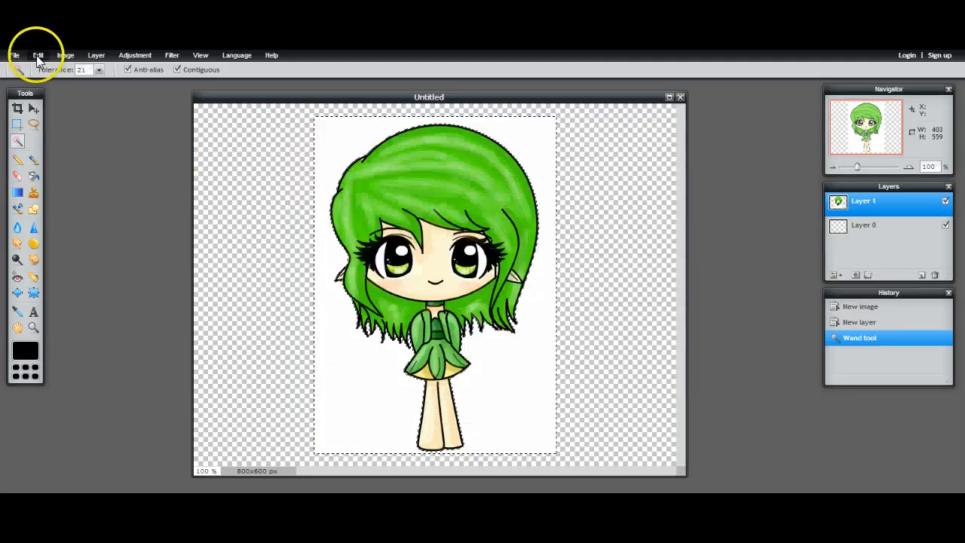
- Cut away the selected white background (Ctrl+X), noting 'there ya go. Transparent background'
{"action": "key", "text": "Ctrl+x"}
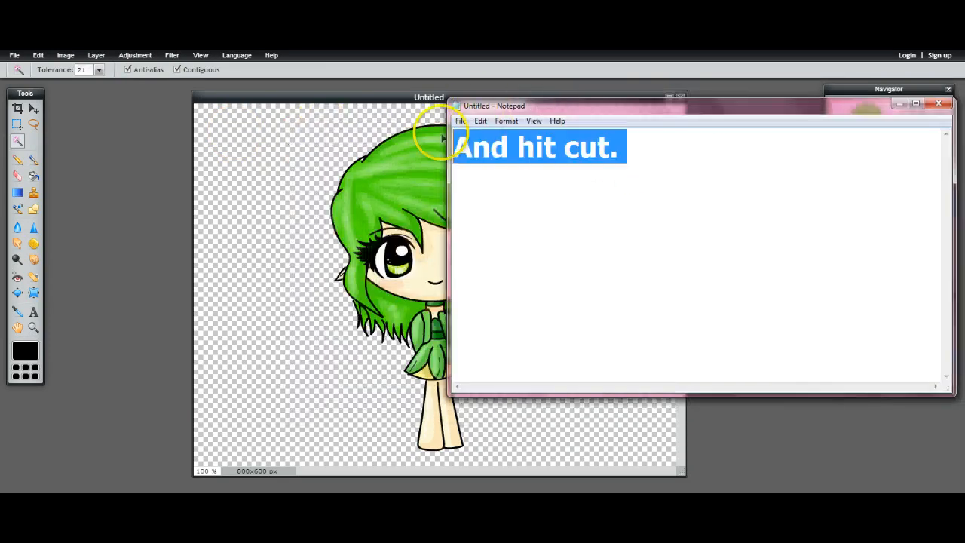
{"action": "type", "text": "there ya go. Tran"}
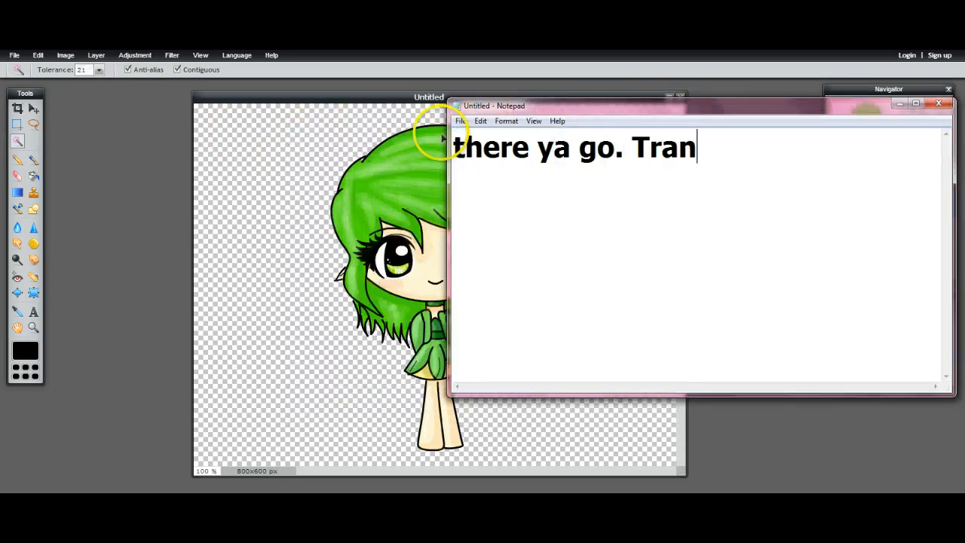
{"action": "type", "text": "sparent background comple"}
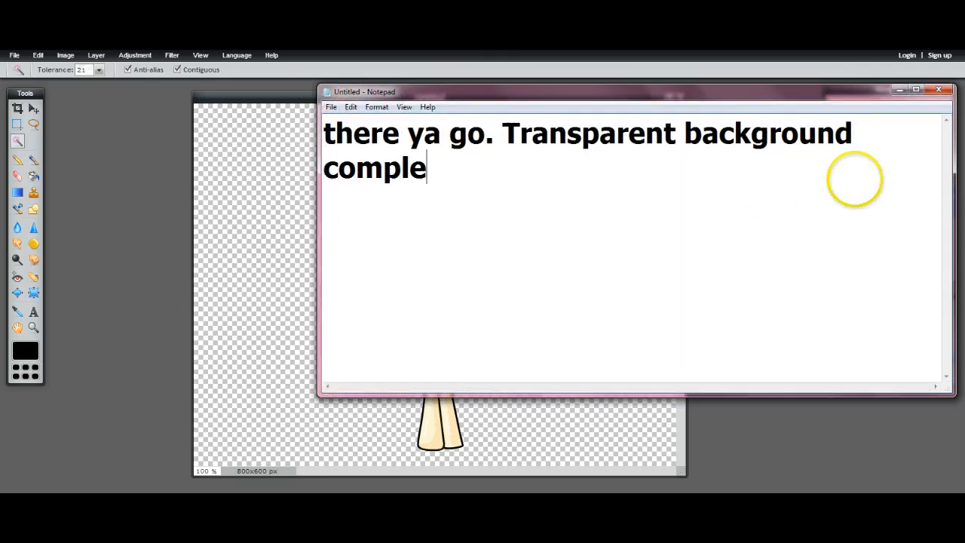
{"action": "type", "text": "te :3"}
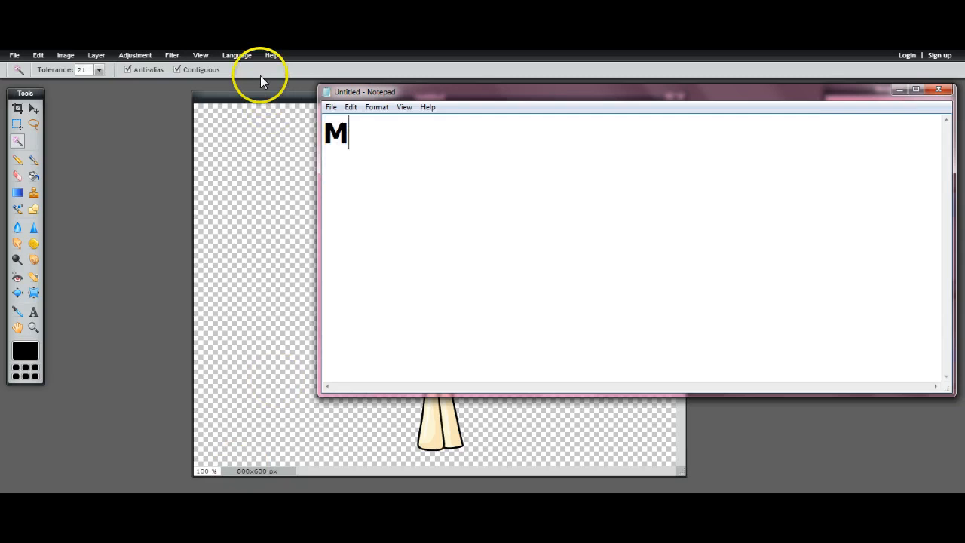
- Note that it should be saved as a .png, then choose PNG as the save format
{"action": "type", "text": "I suggest saving it a"}
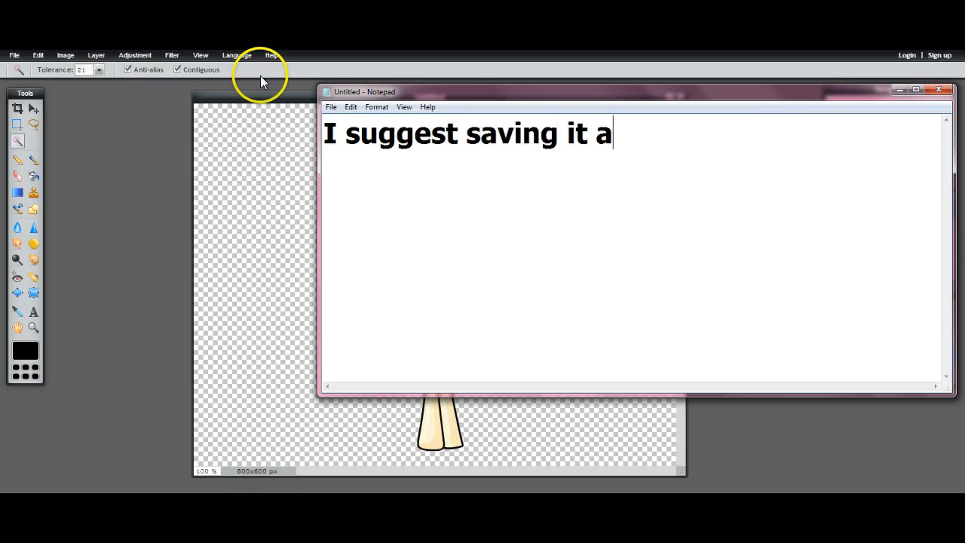
{"action": "type", "text": "s a .png or it may"}
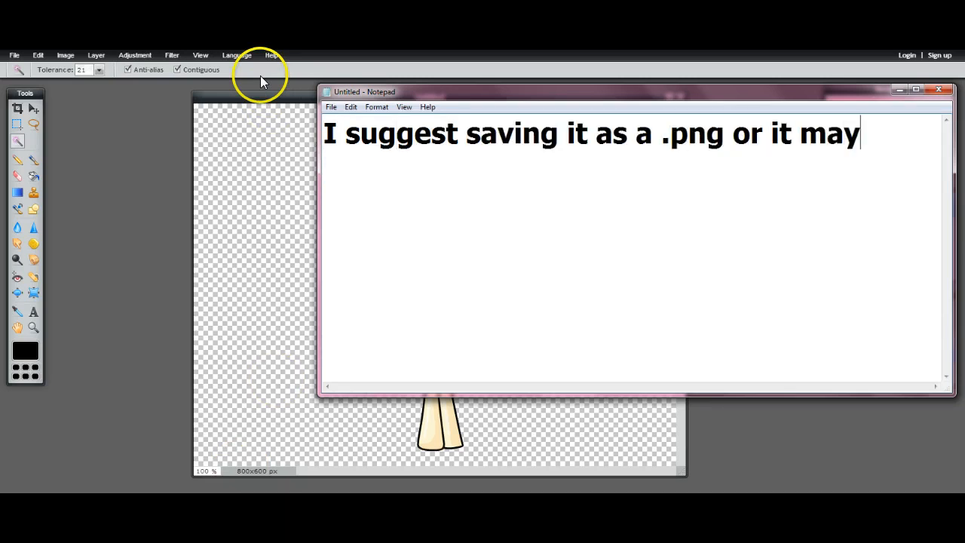
{"action": "type", "text": "not work properly."}
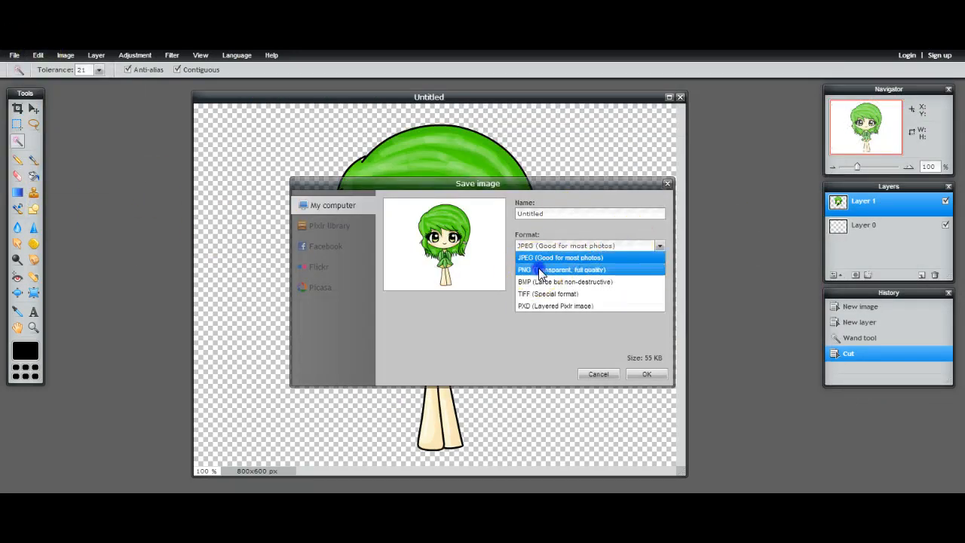
{"action": "left_click", "coordinate": [560, 268]}
{"action": "type", "text": "Just s"}
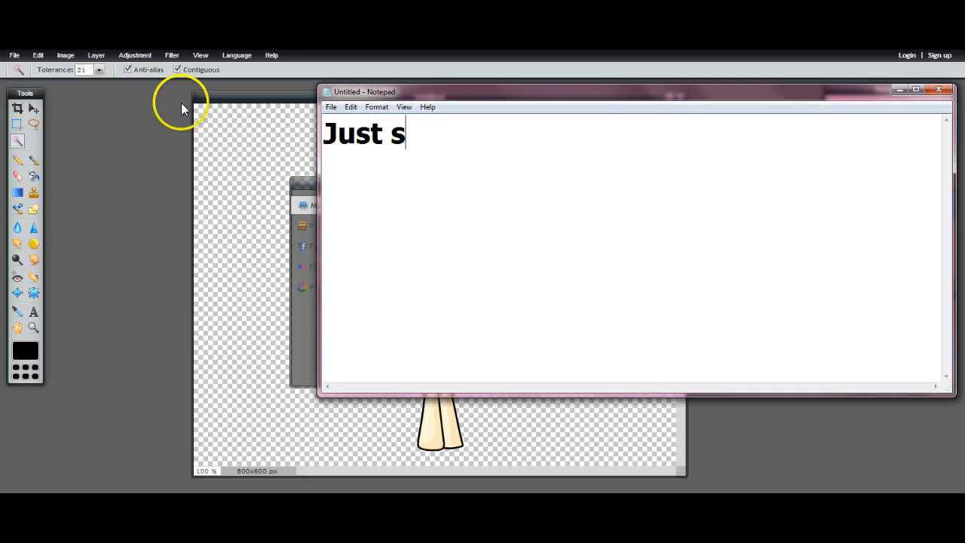
- Write the closing lines 'Just save and you're finished!' and 'Hope it helped :3 ttyl'
{"action": "type", "text": "ave and you're finied"}
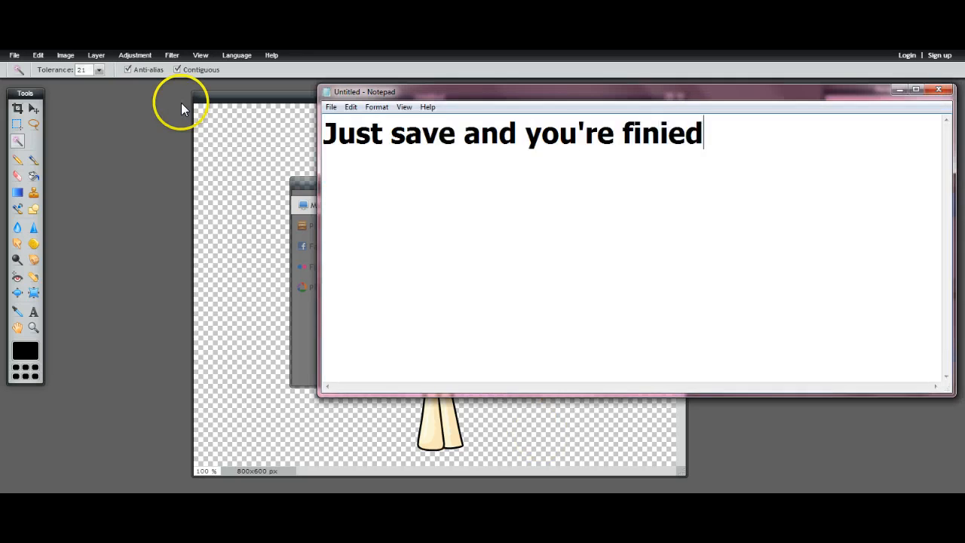
{"action": "type", "text": "shed!"}
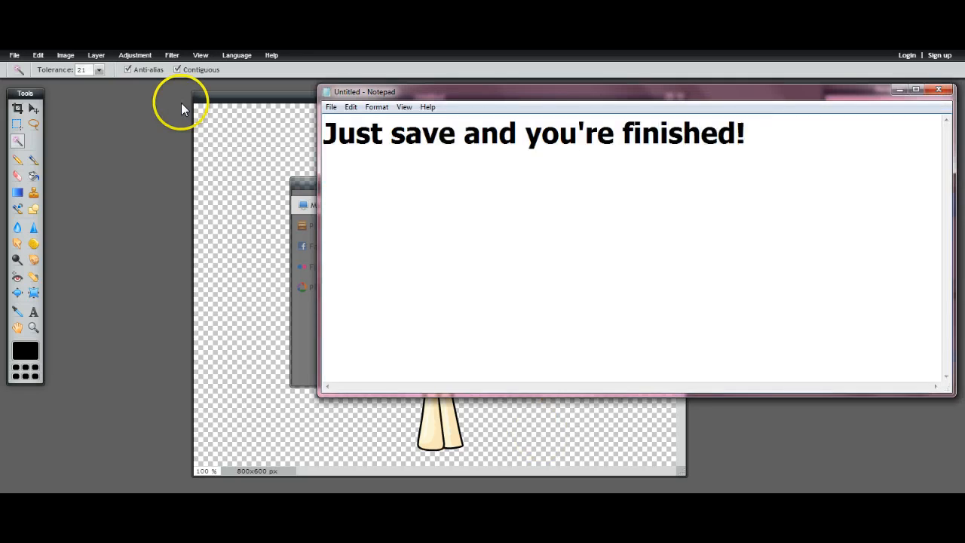
{"action": "type", "text": "Hope it"}
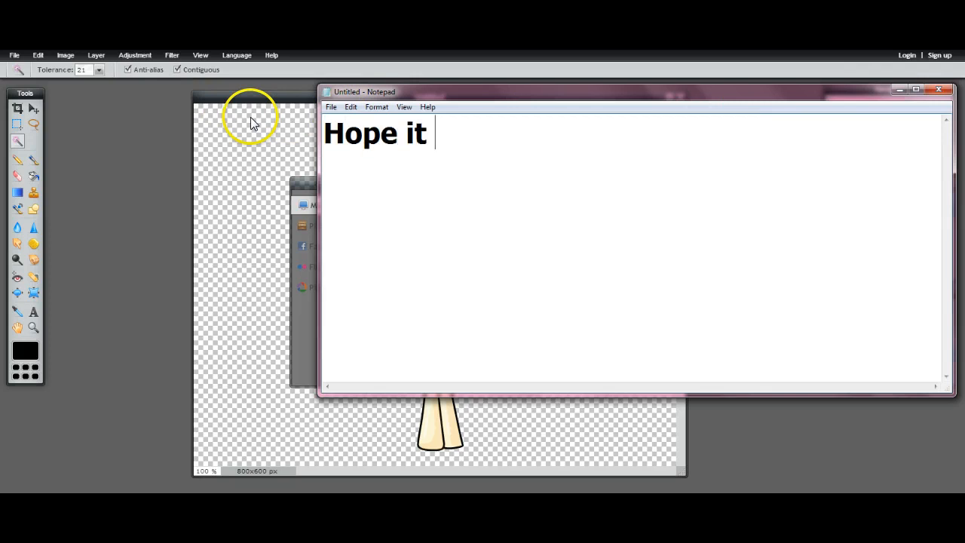
{"action": "type", "text": "helped :3 ttyl"}
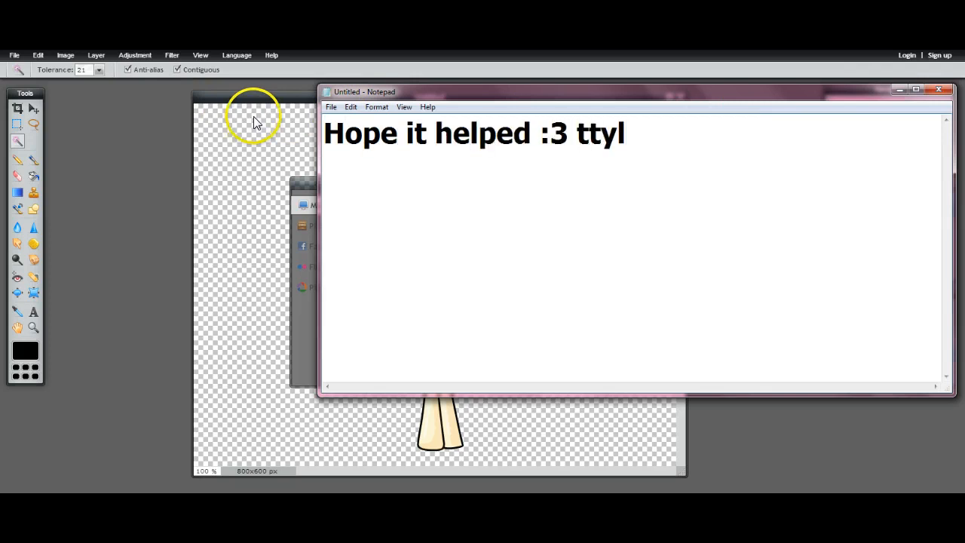